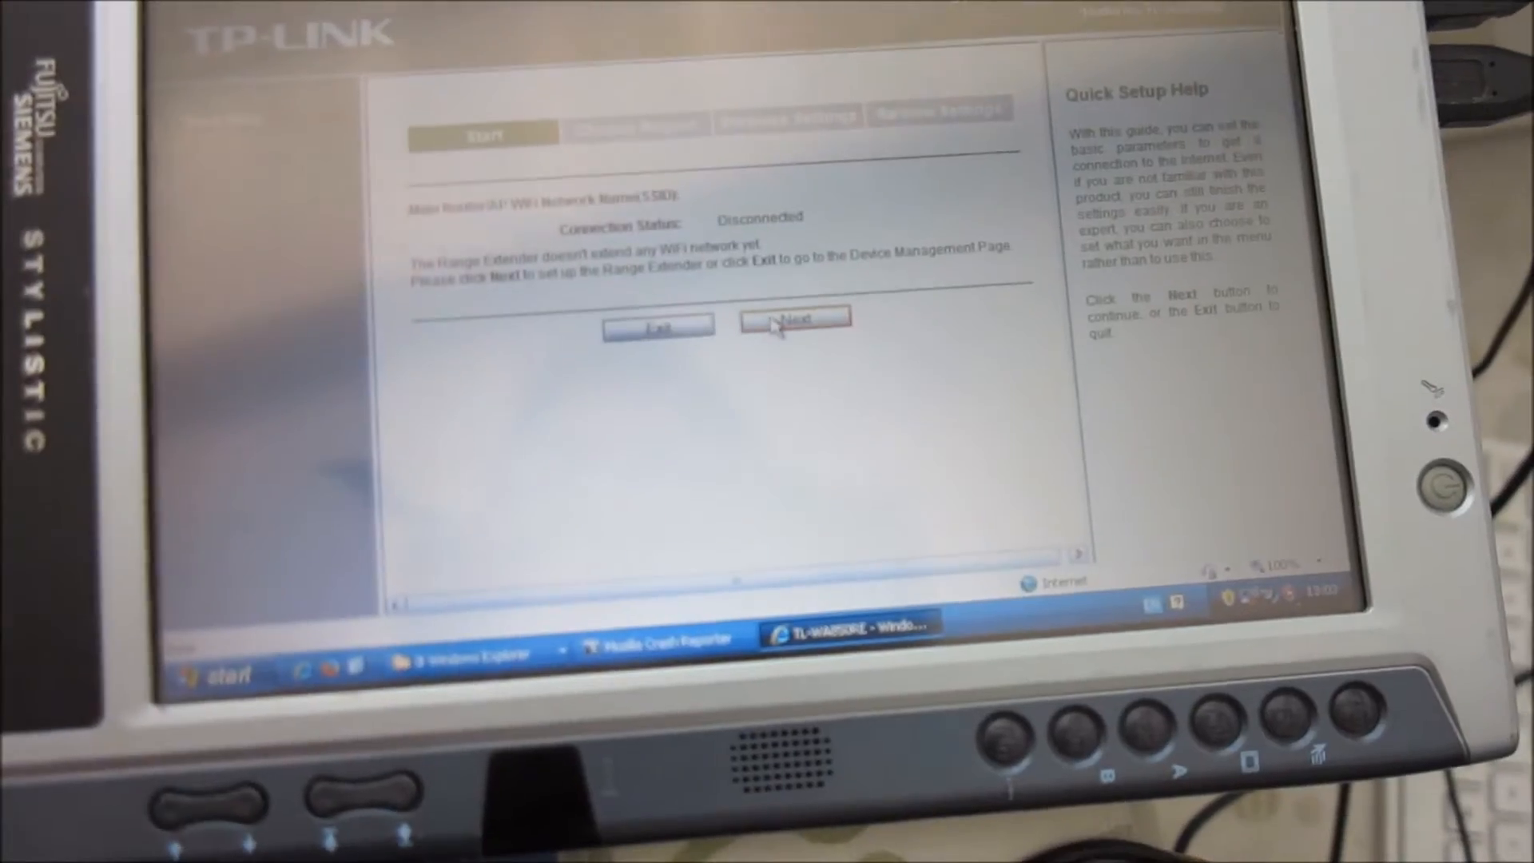
# Step: Run the quick setup: pick the region, extend Host Network with its password, and finish on the summary
pyautogui.click(794, 325)
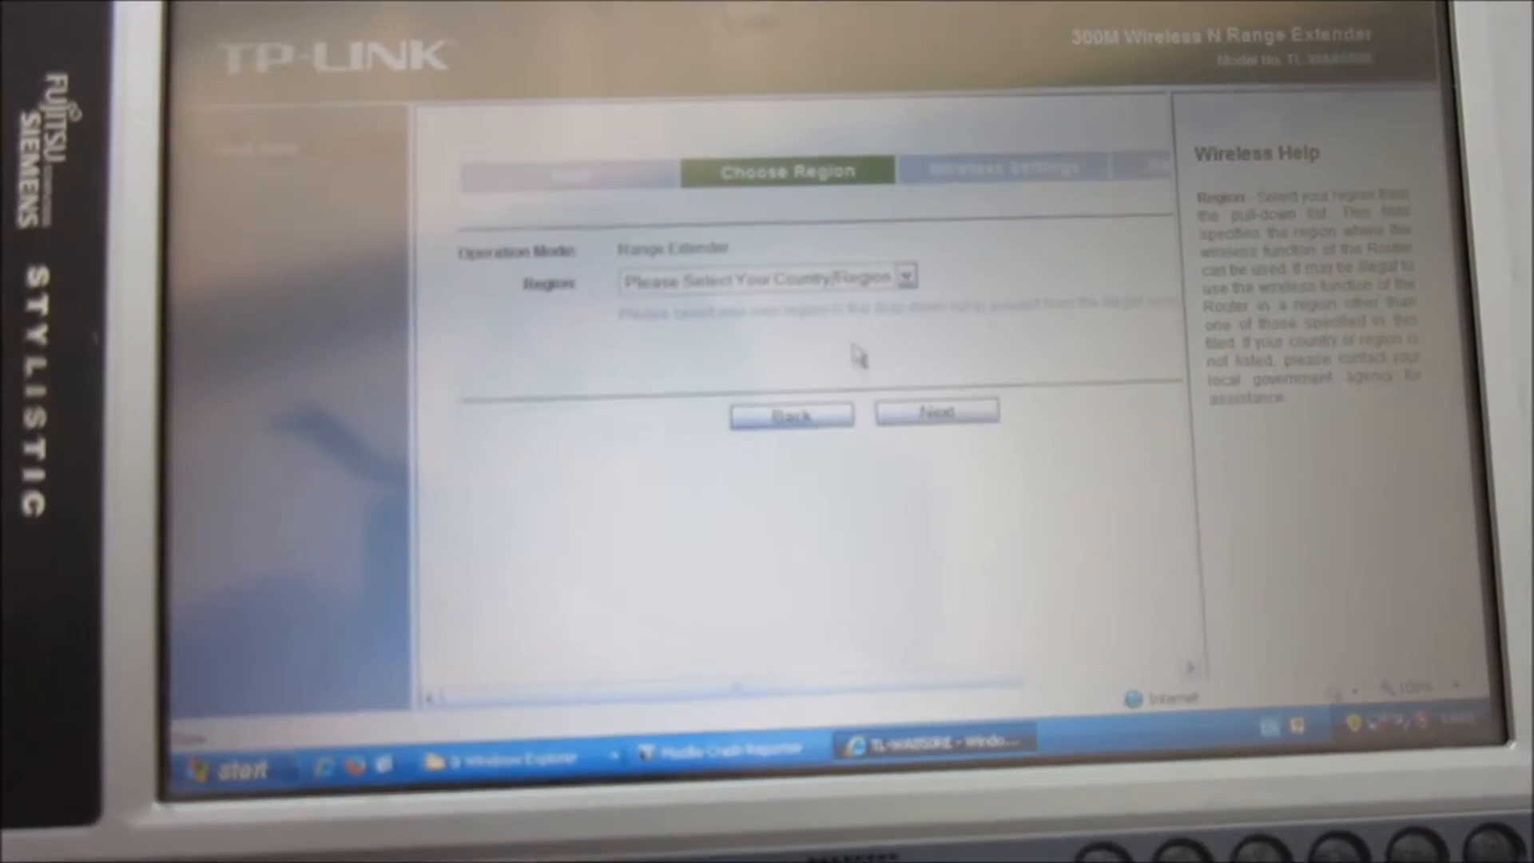
pyautogui.click(935, 411)
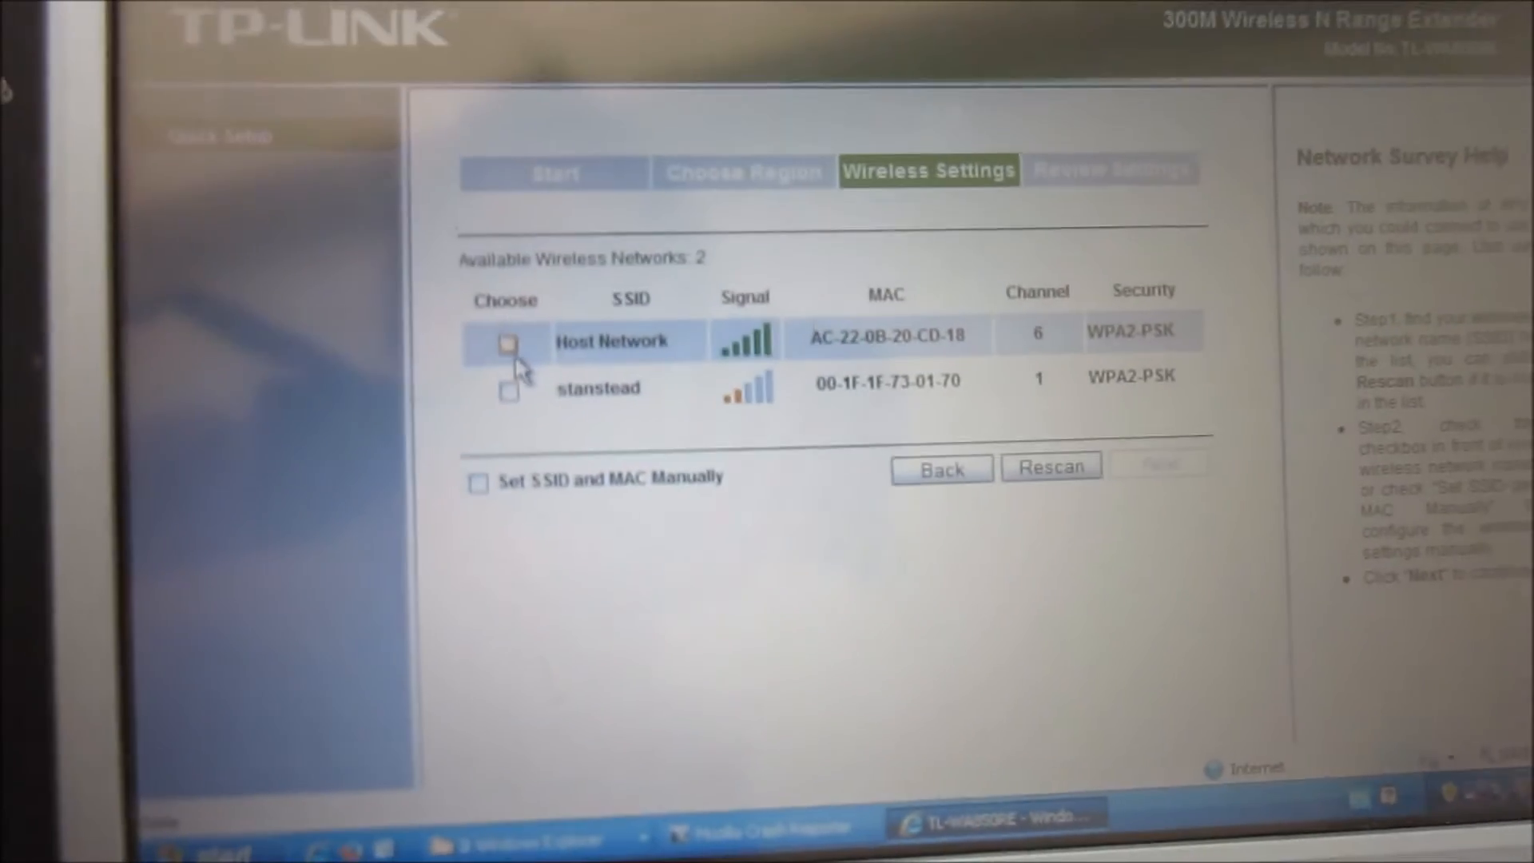
pyautogui.click(508, 344)
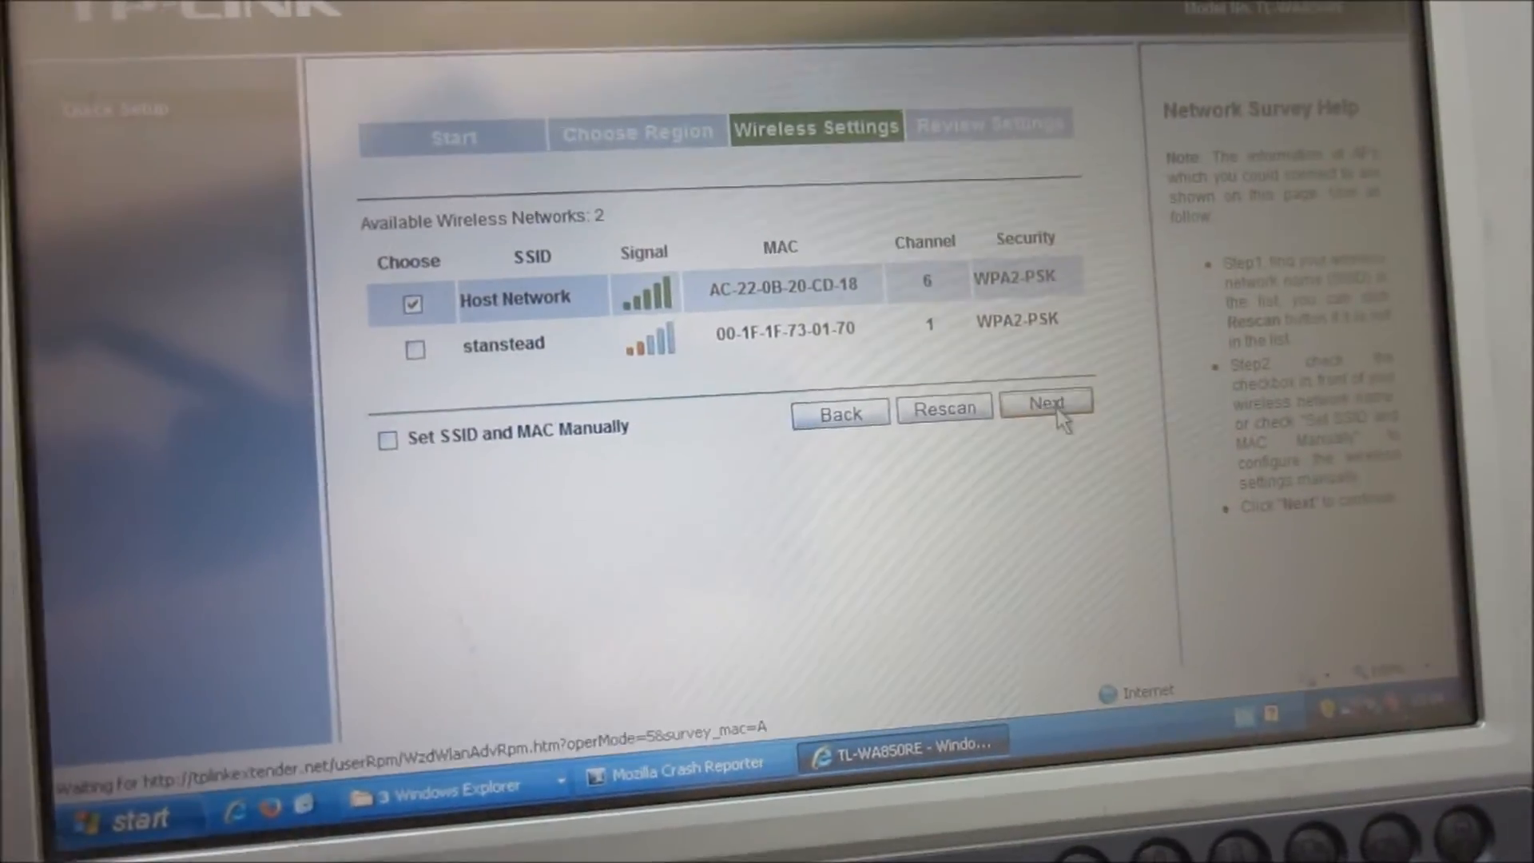
pyautogui.click(1045, 403)
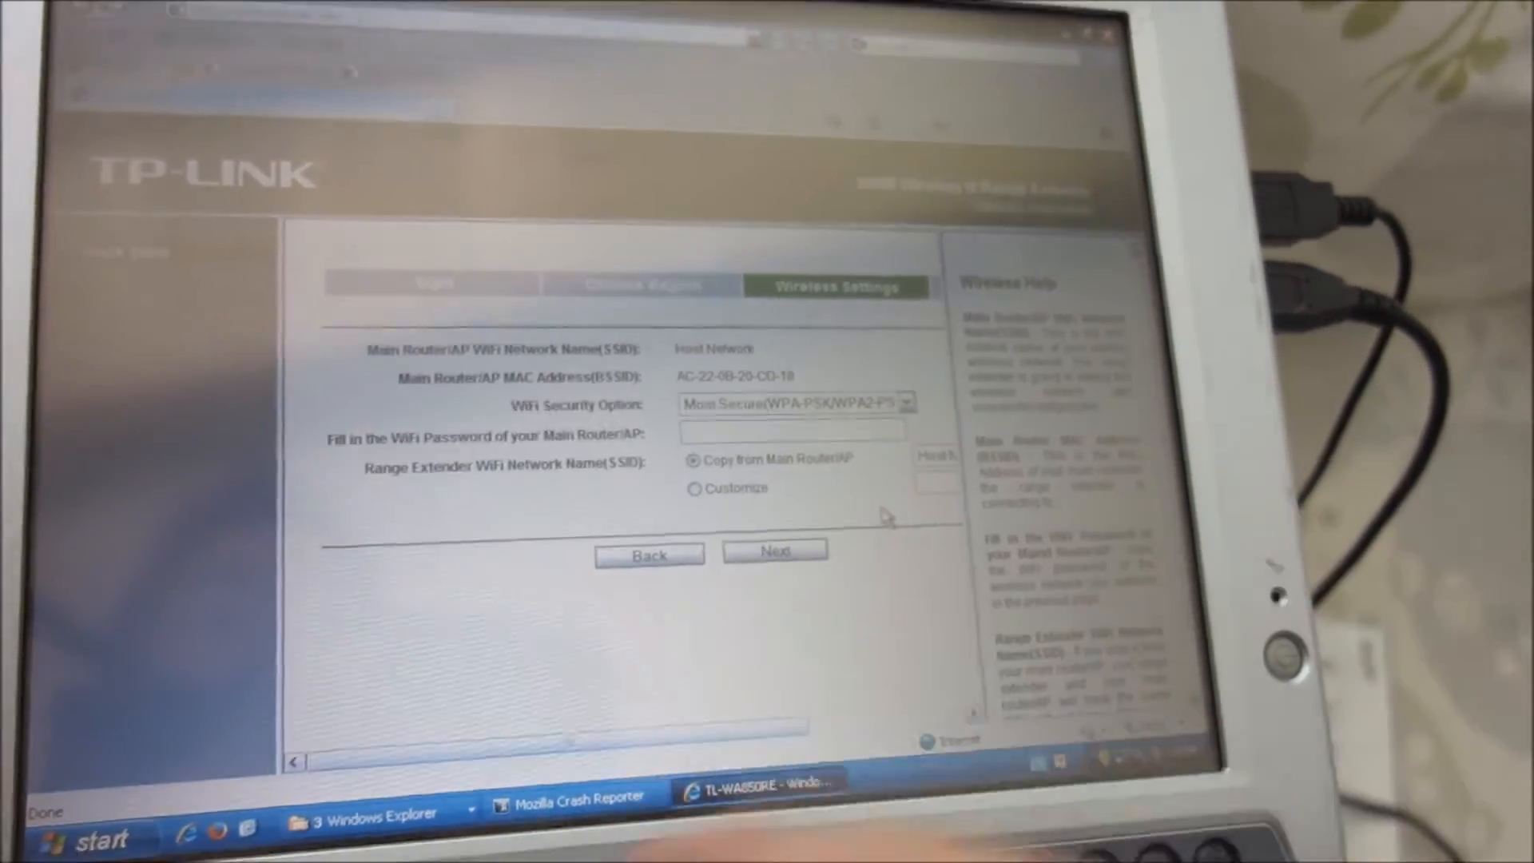
pyautogui.click(774, 551)
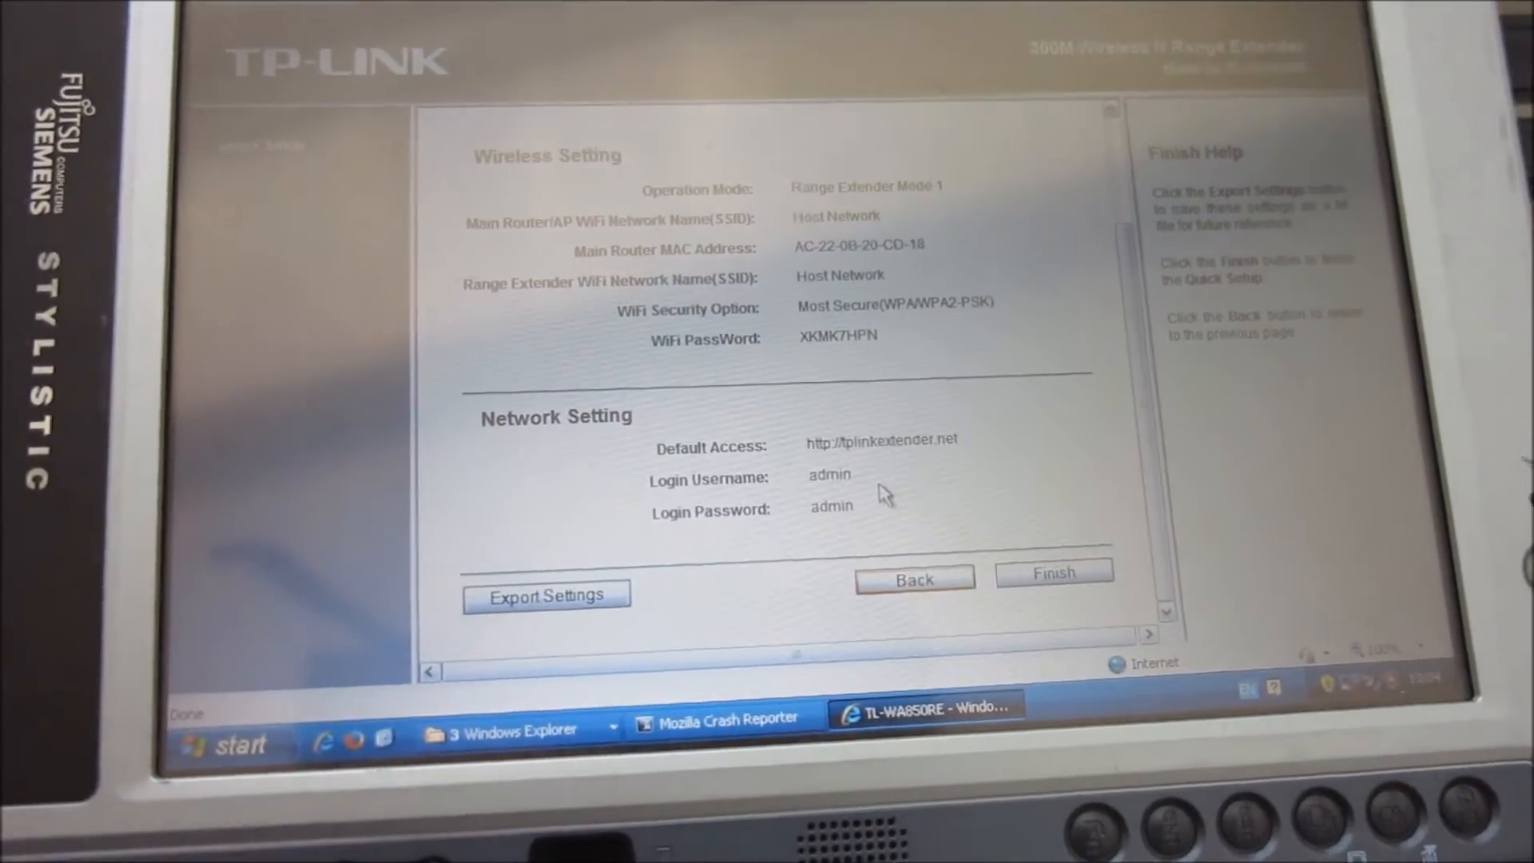
pyautogui.click(1053, 572)
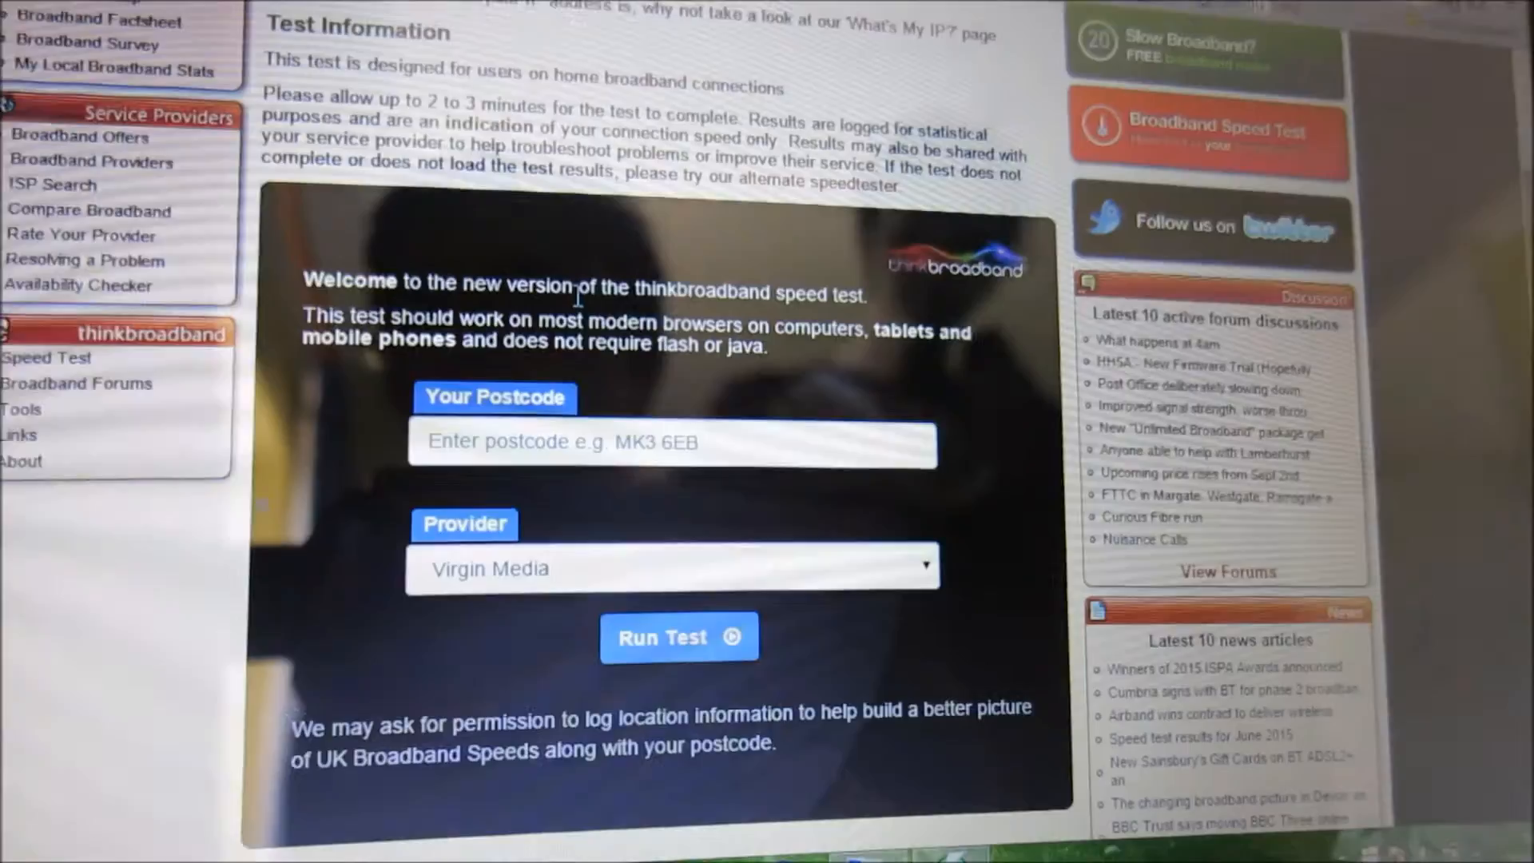
# Step: Run the speed test and view the result of 9.3 Mbps download and 9.5 Mbps upload
pyautogui.scroll(-3)
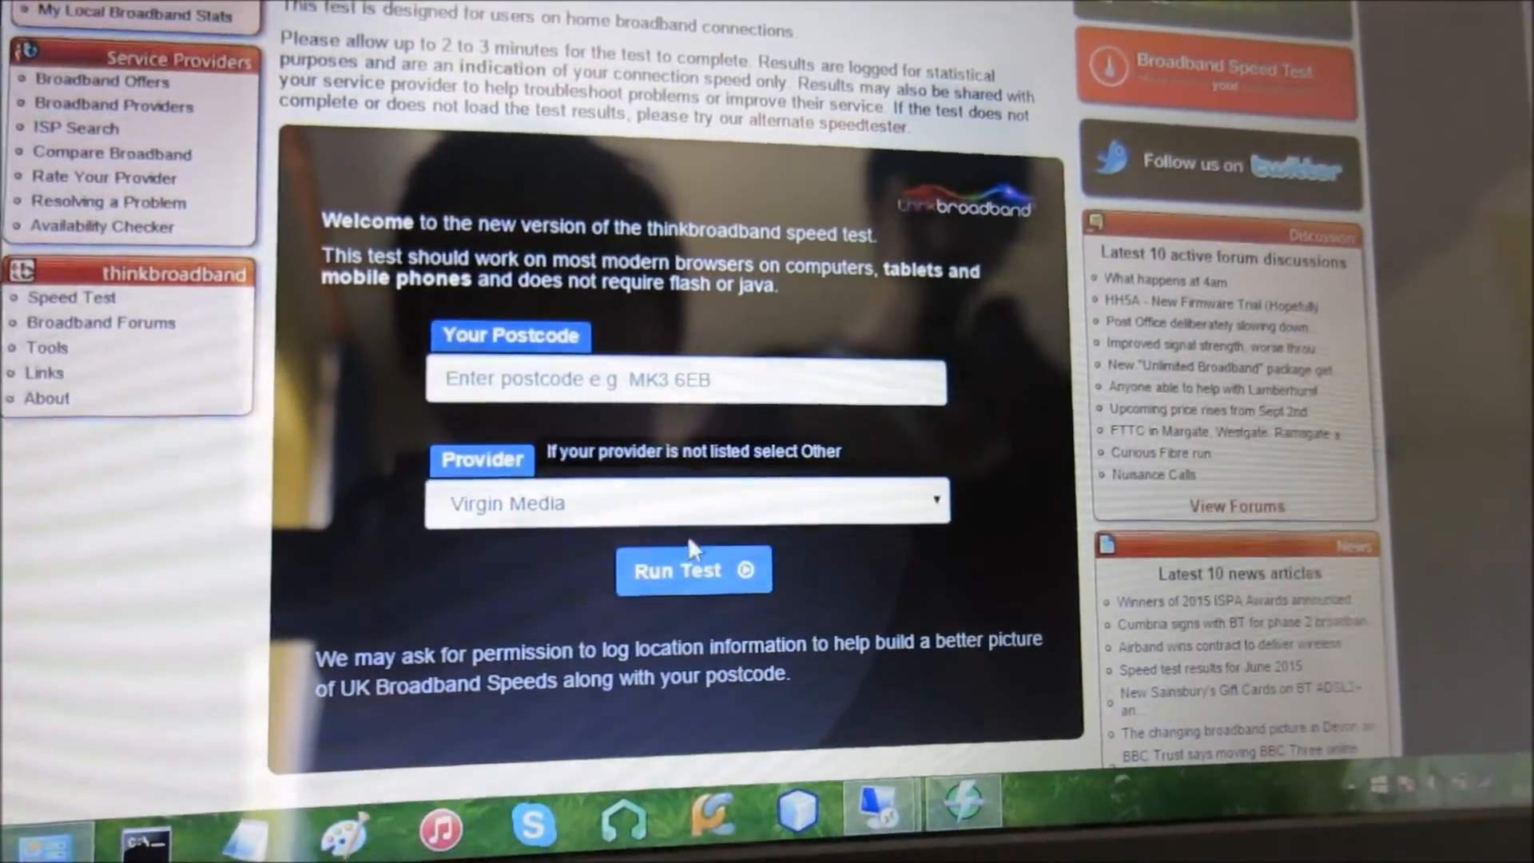
pyautogui.click(692, 571)
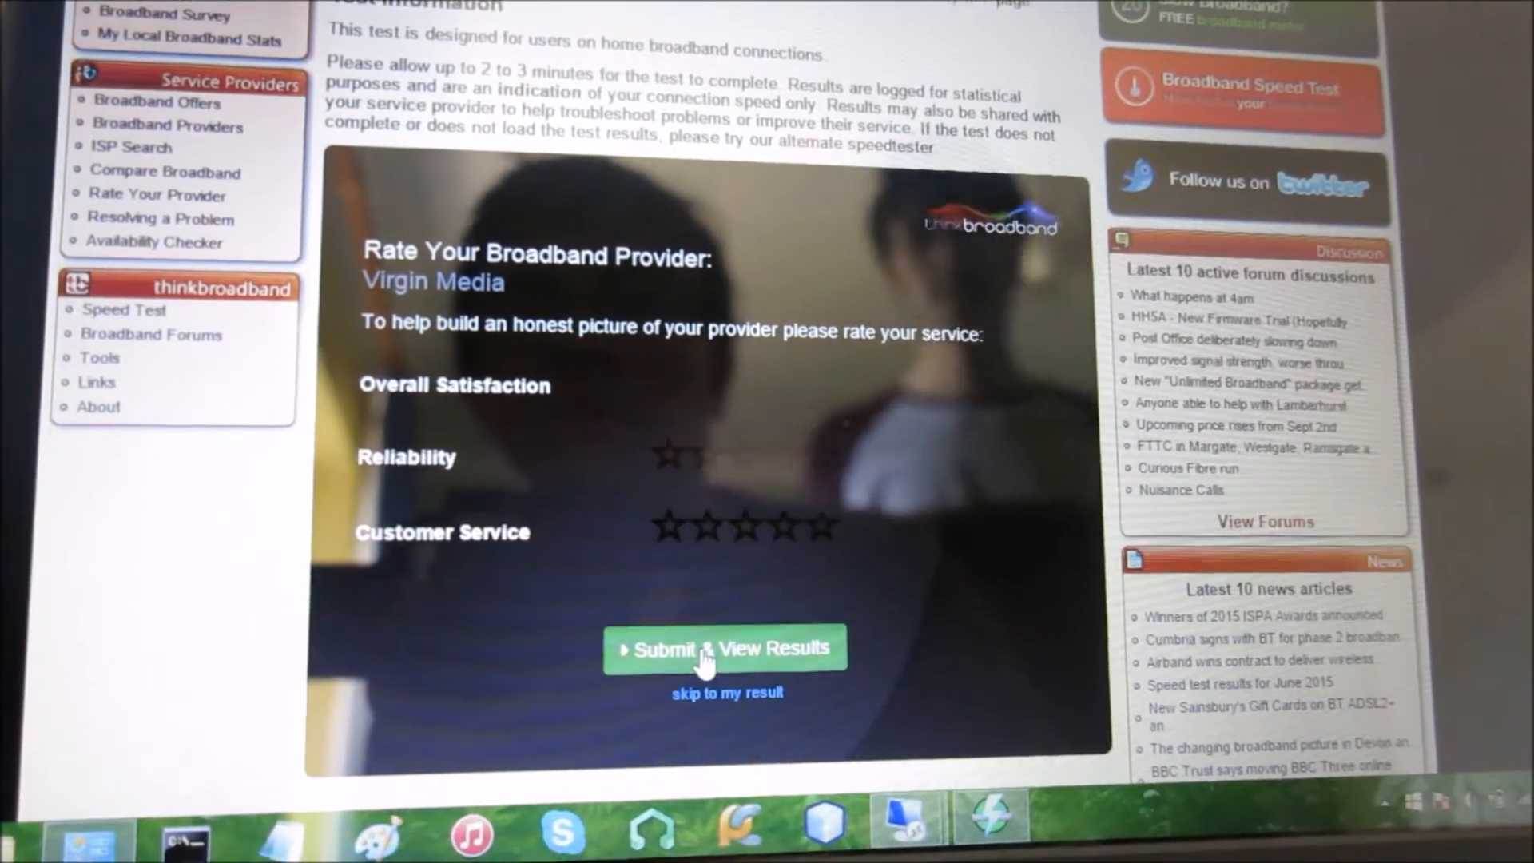
pyautogui.click(726, 649)
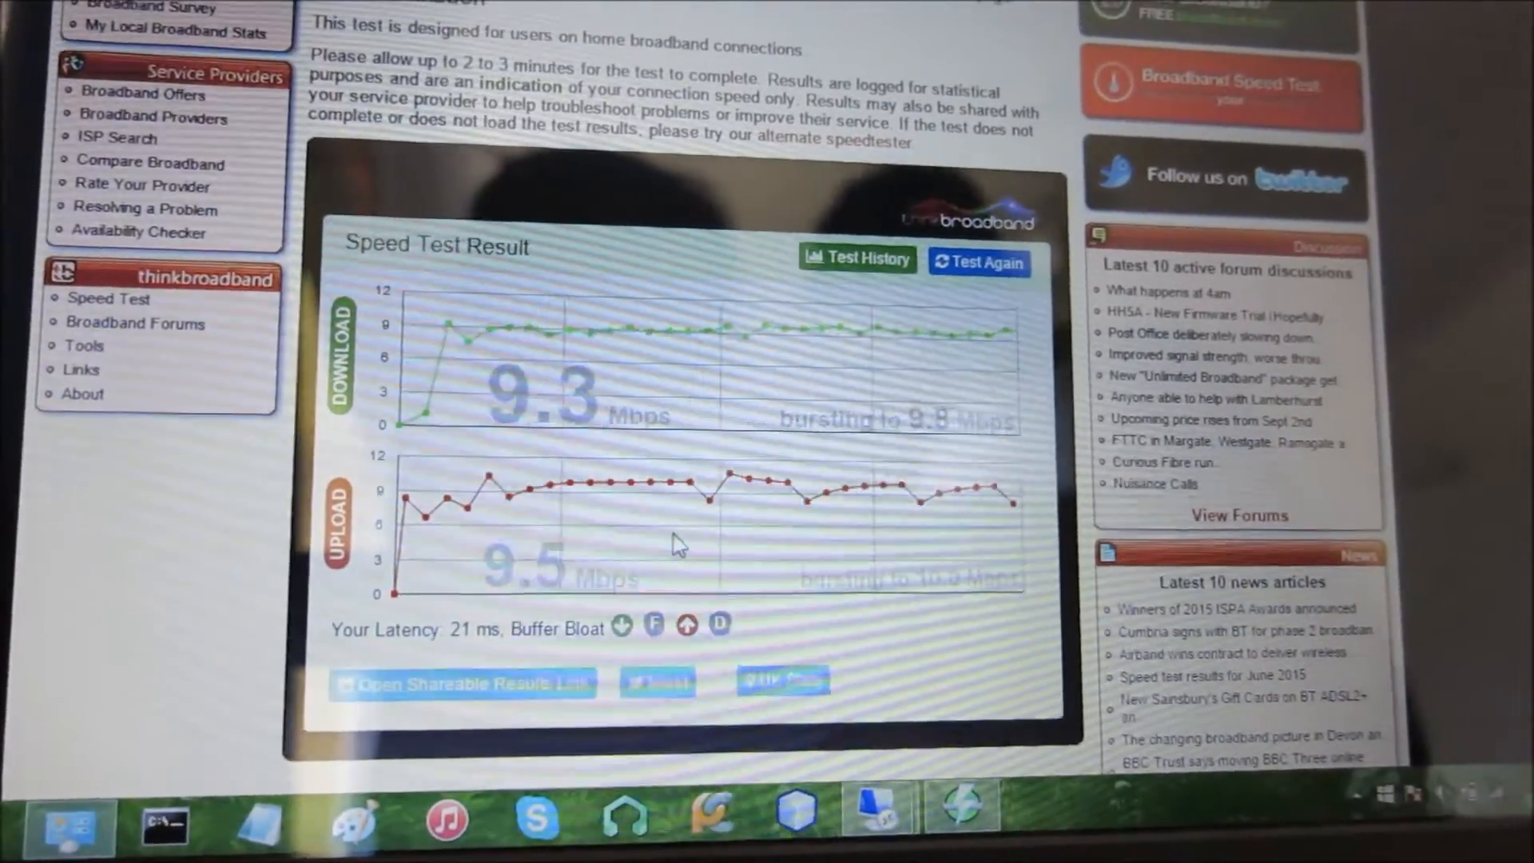
pyautogui.click(978, 263)
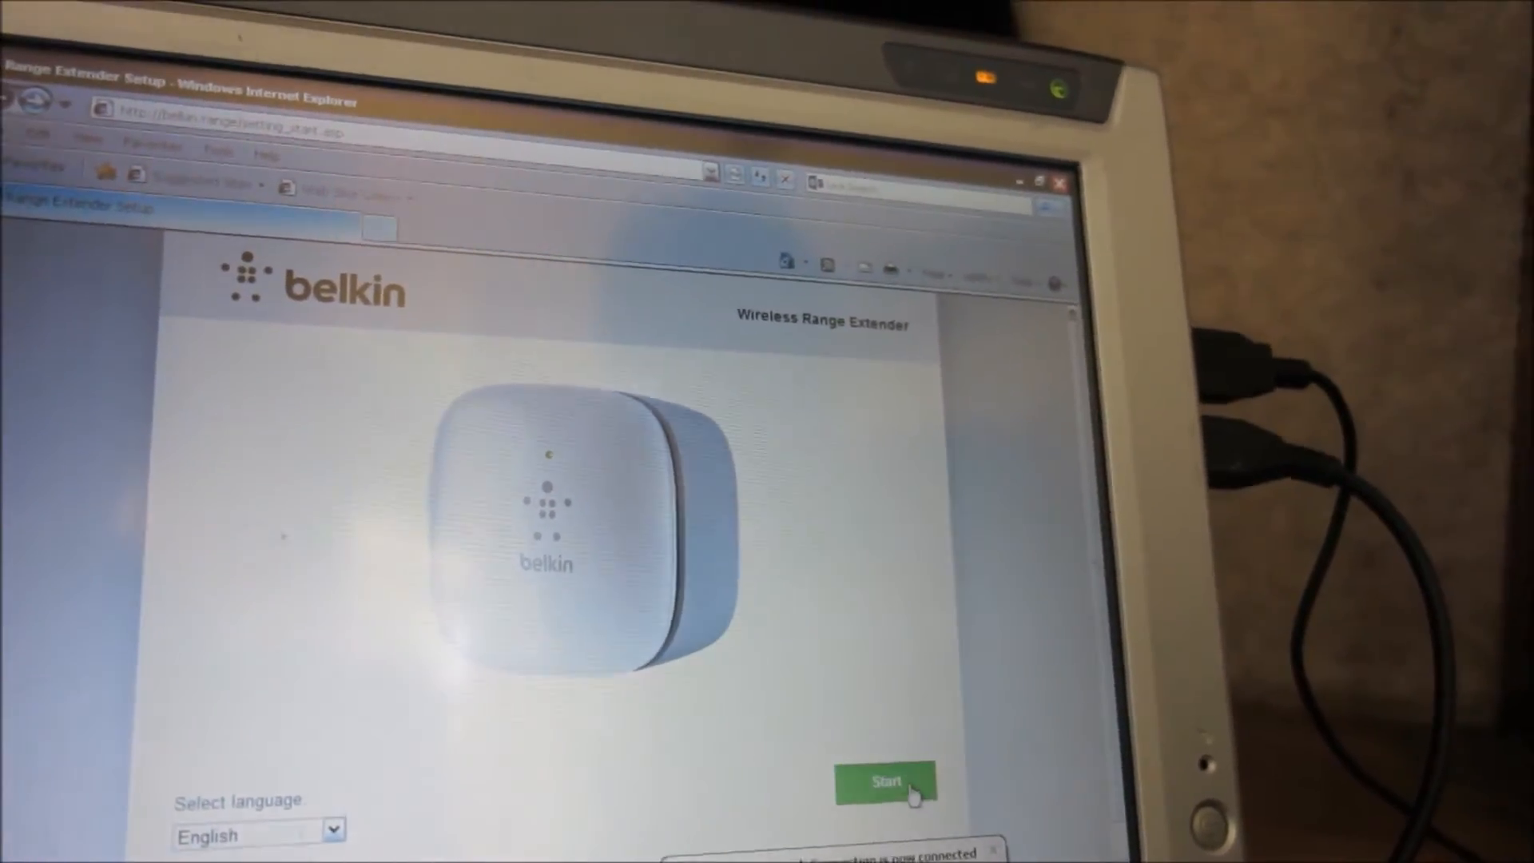
pyautogui.click(884, 782)
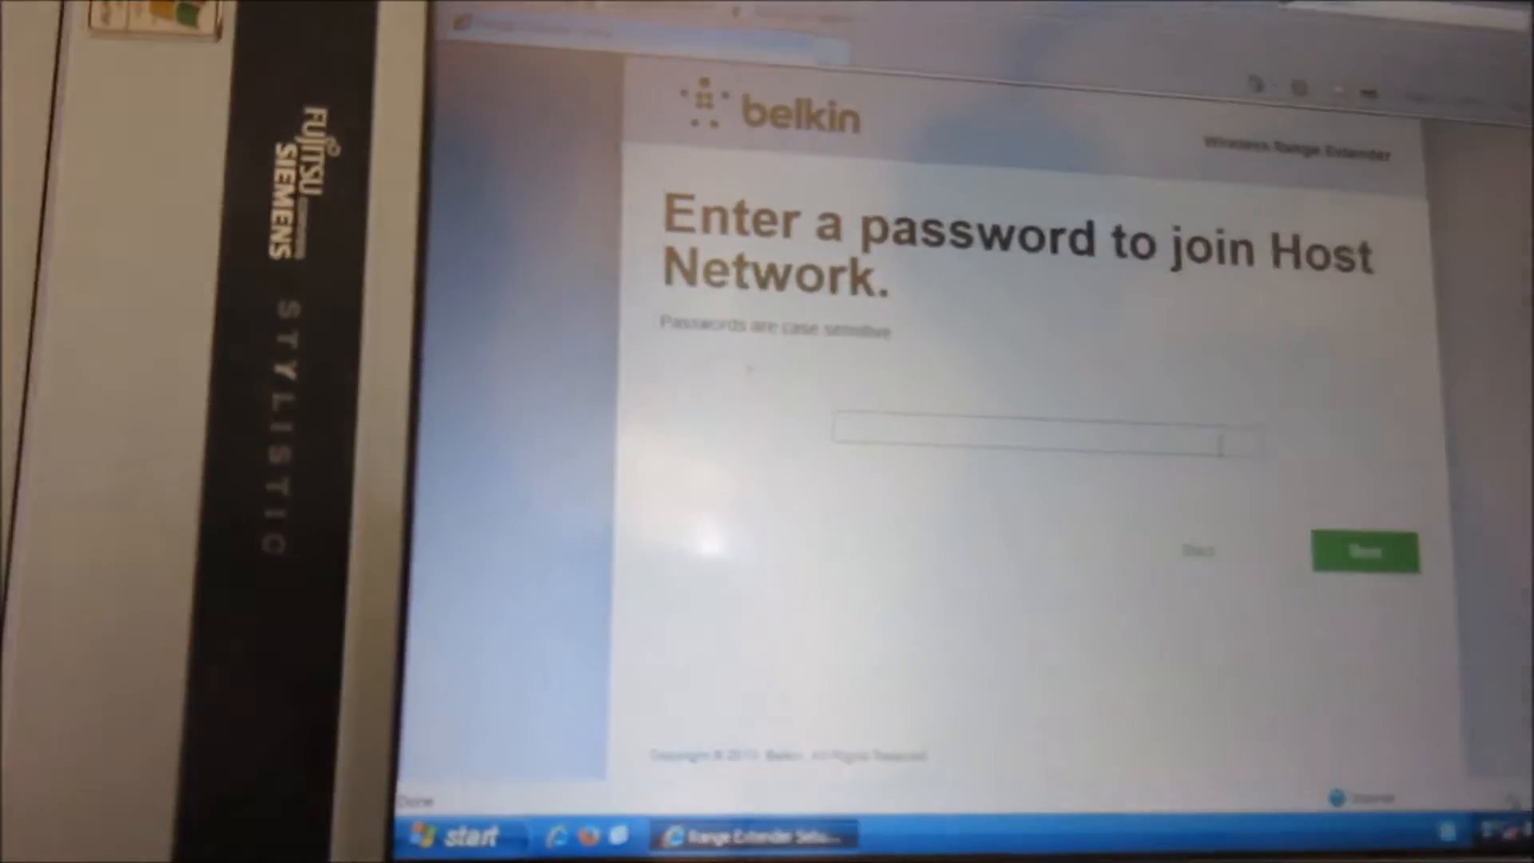
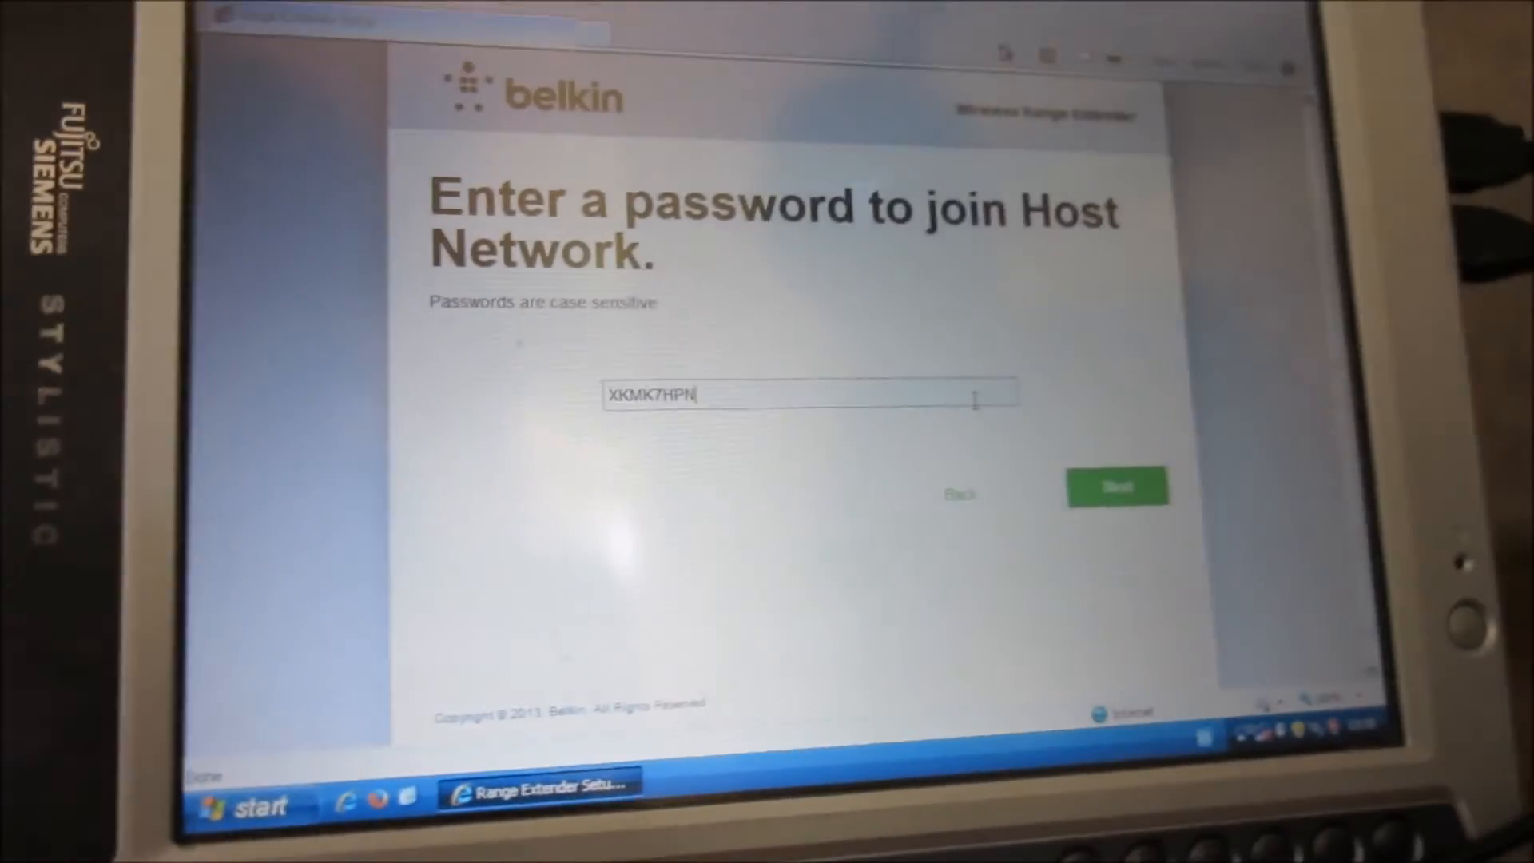
pyautogui.click(1114, 488)
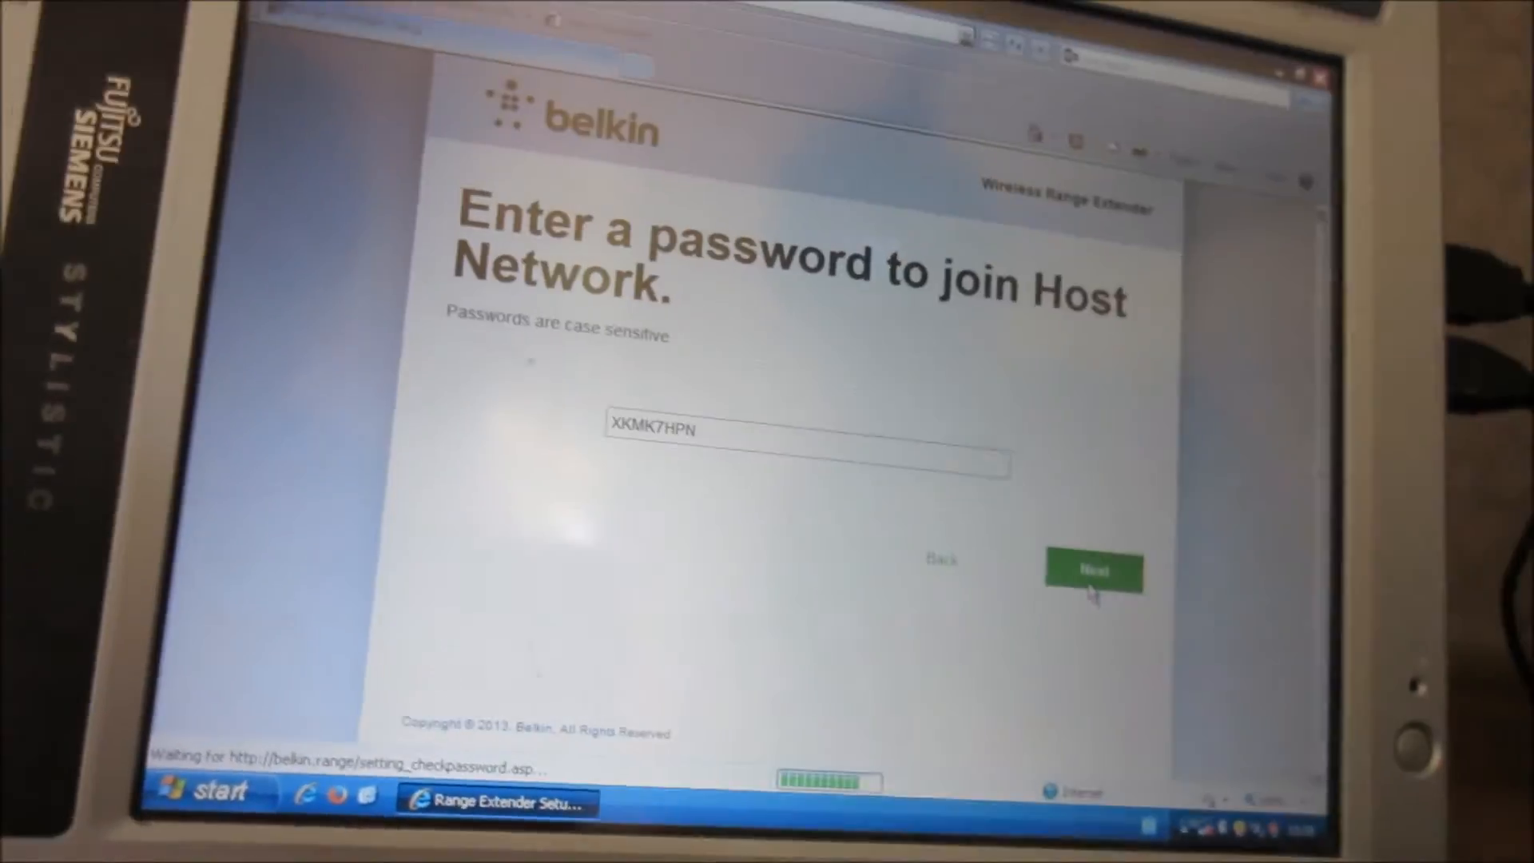
pyautogui.click(1095, 573)
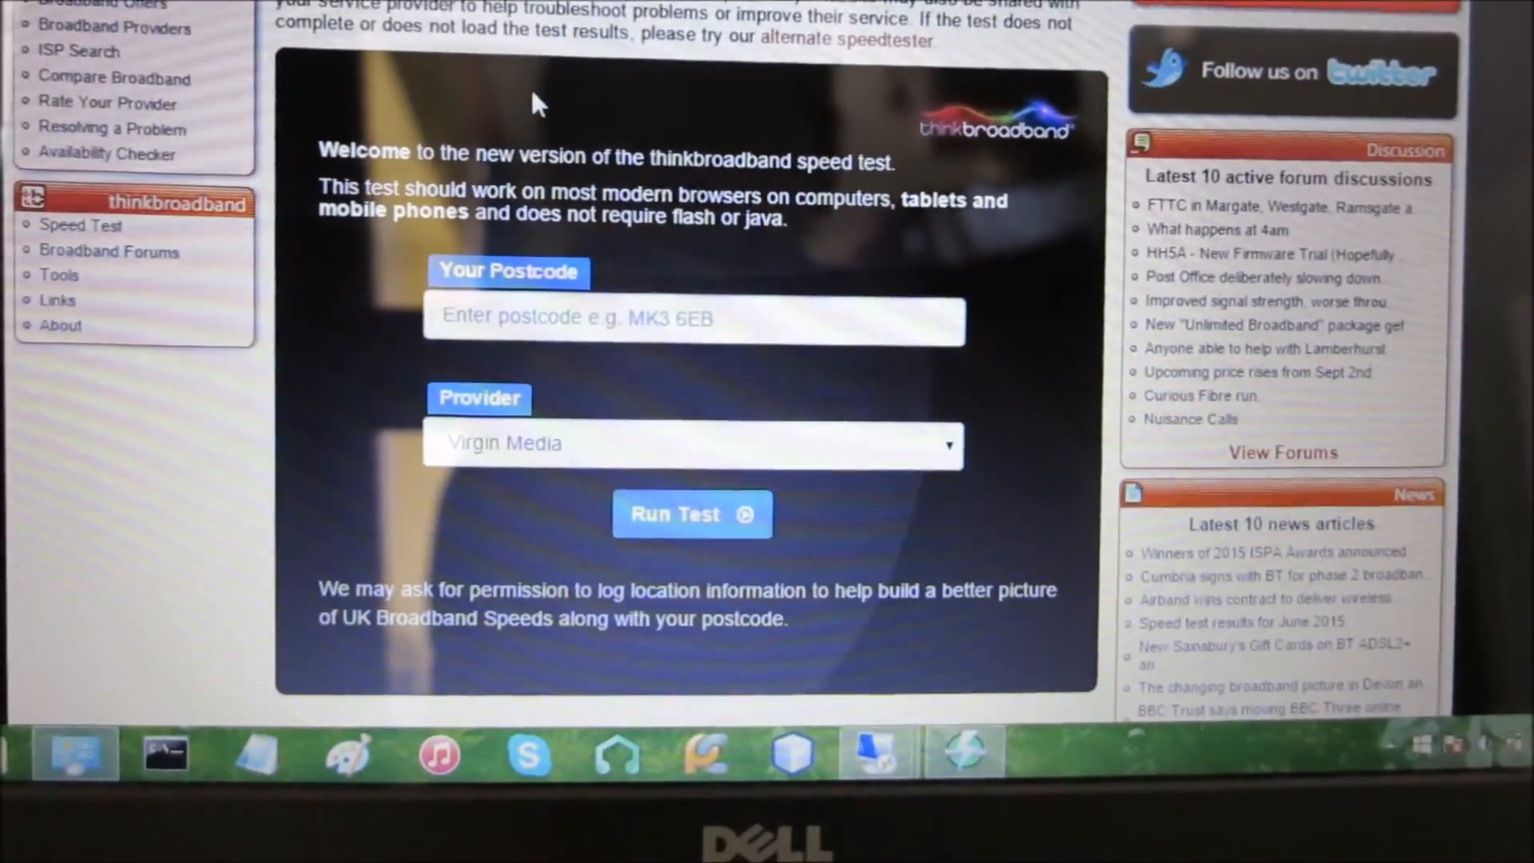
# Step: Start another broadband speed test with Run Test
pyautogui.click(691, 512)
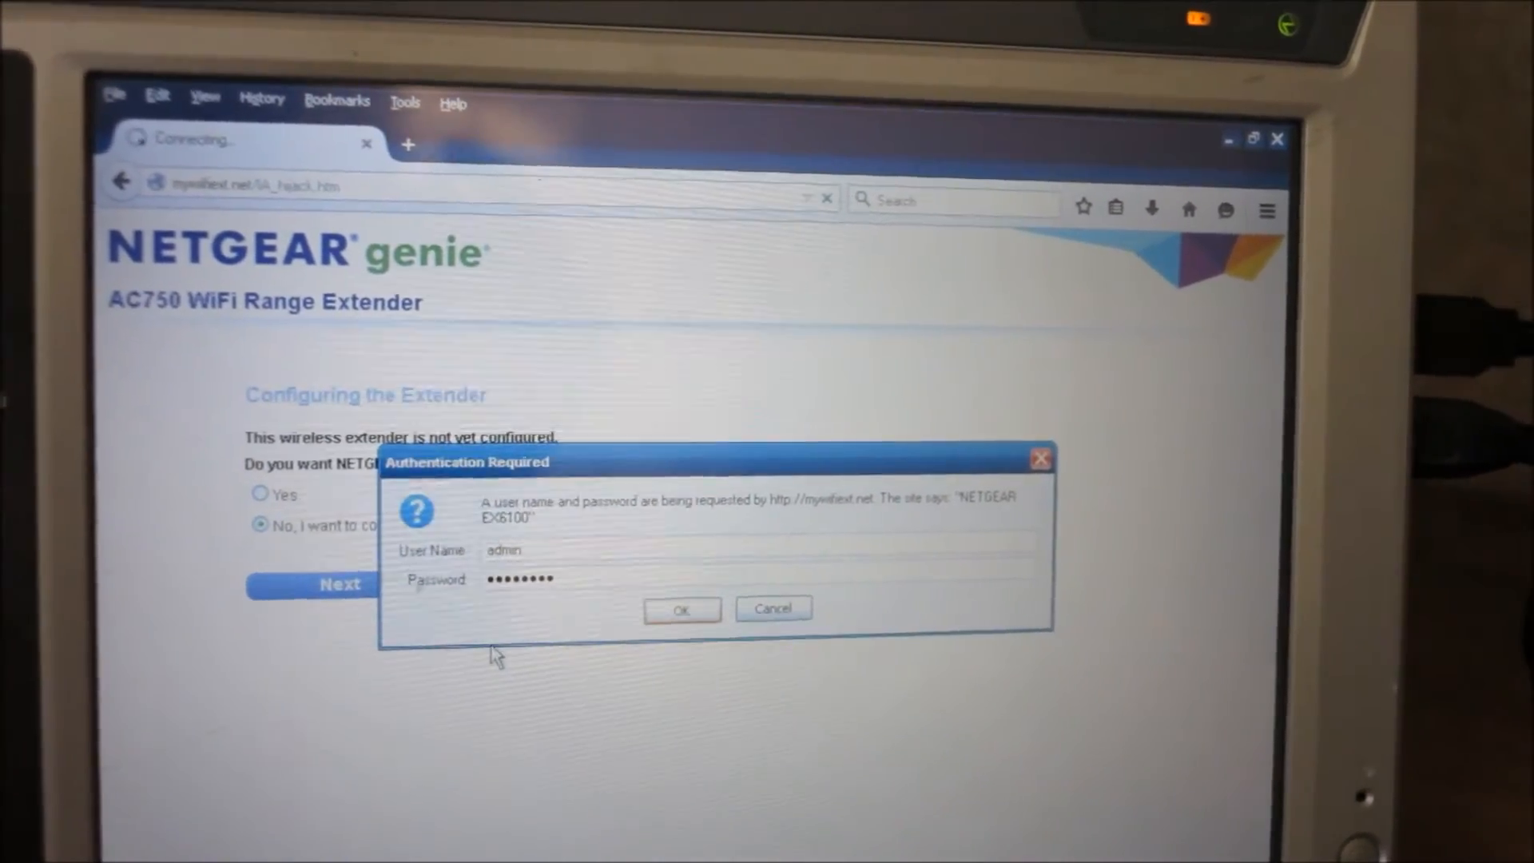
# Step: Log in as admin, choose manual configuration, and continue with the 2.4GHz and 5GHz networks to the password step
pyautogui.click(681, 609)
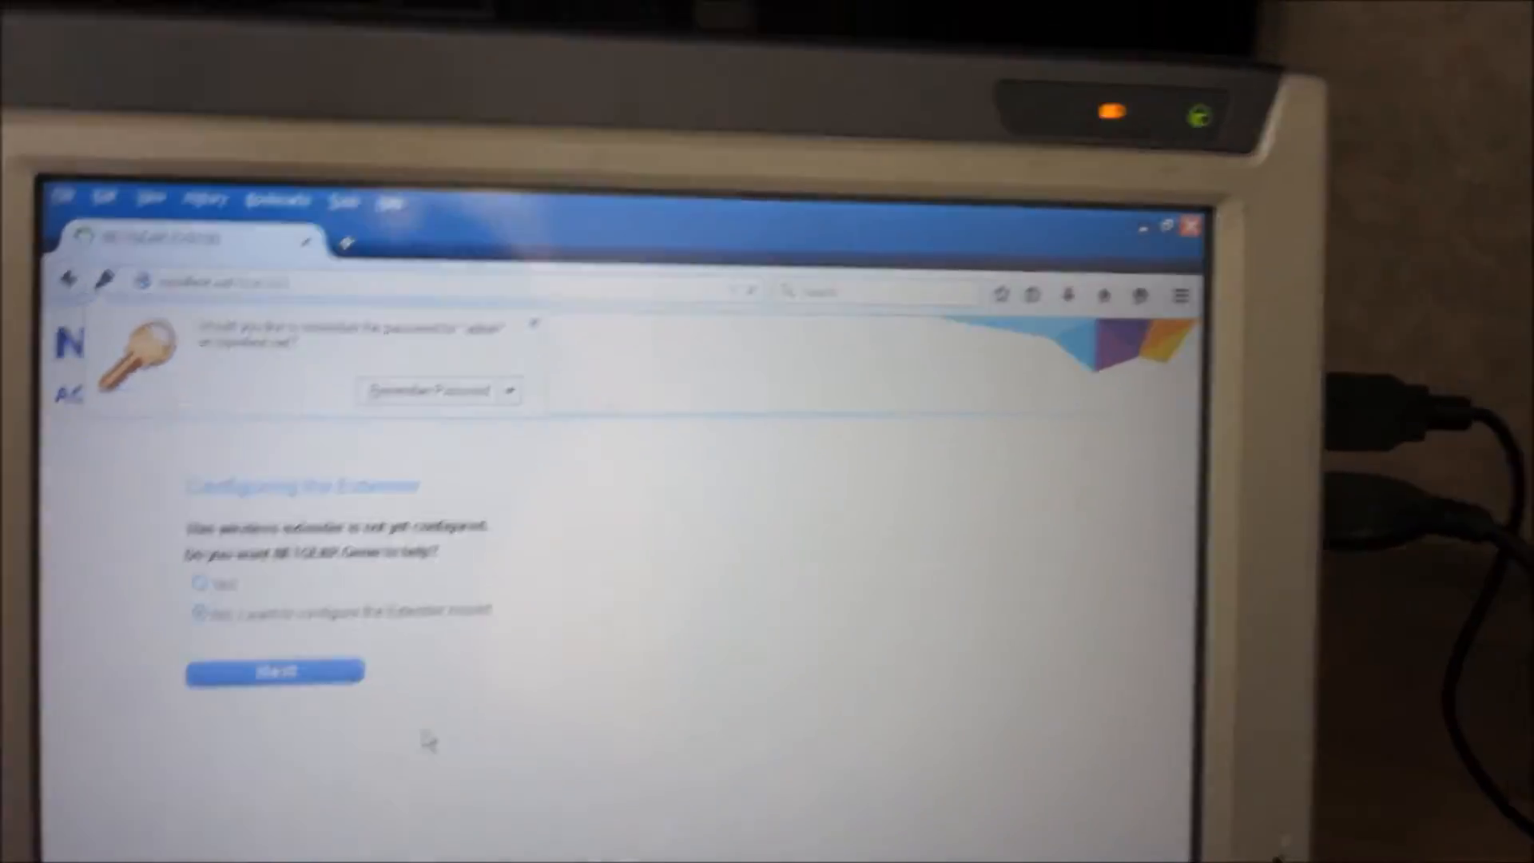
pyautogui.click(275, 671)
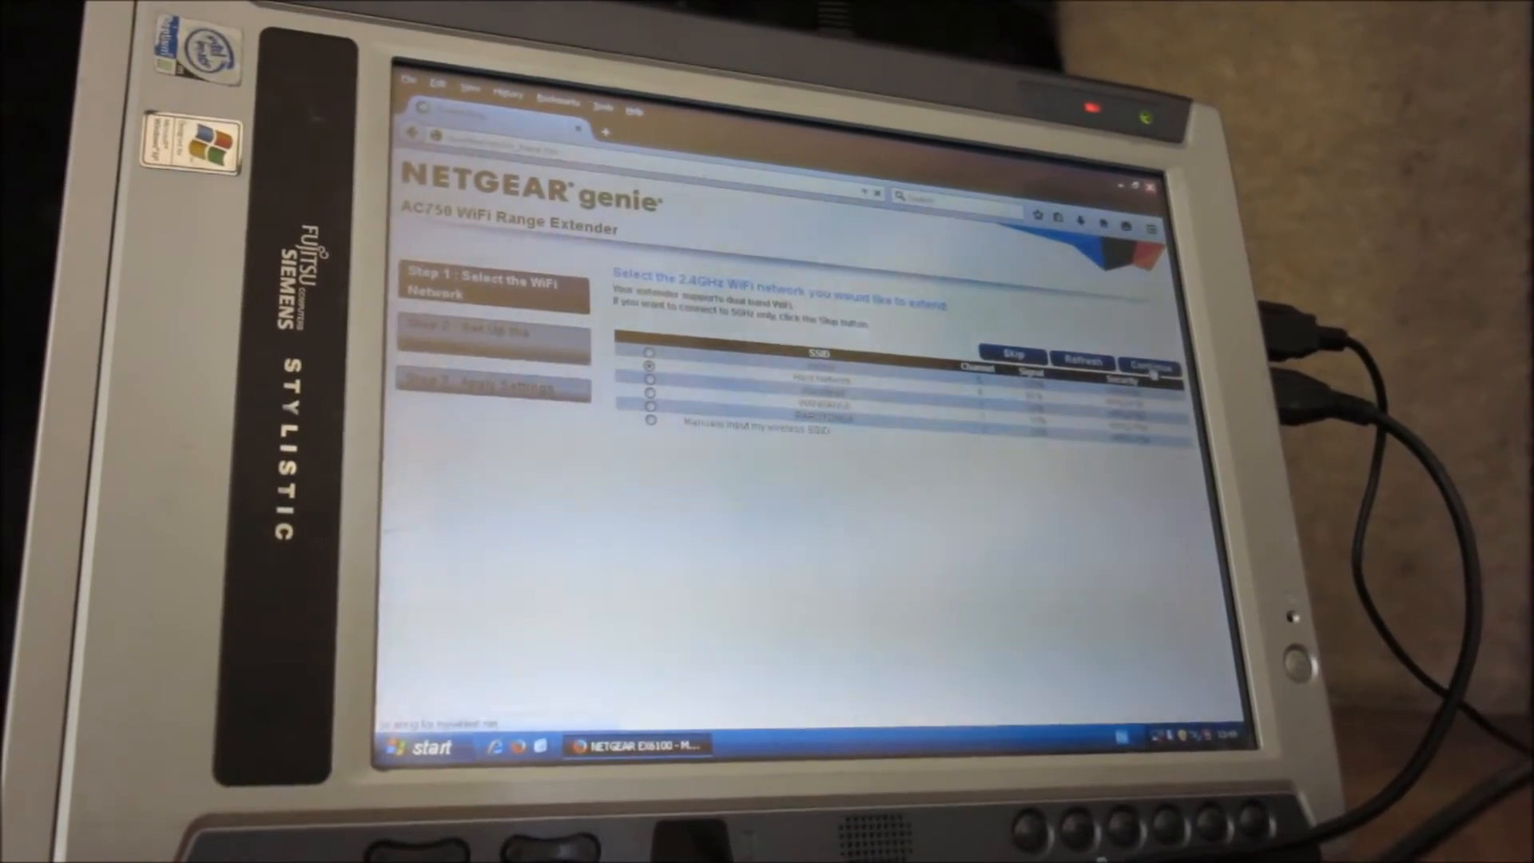
pyautogui.click(1151, 373)
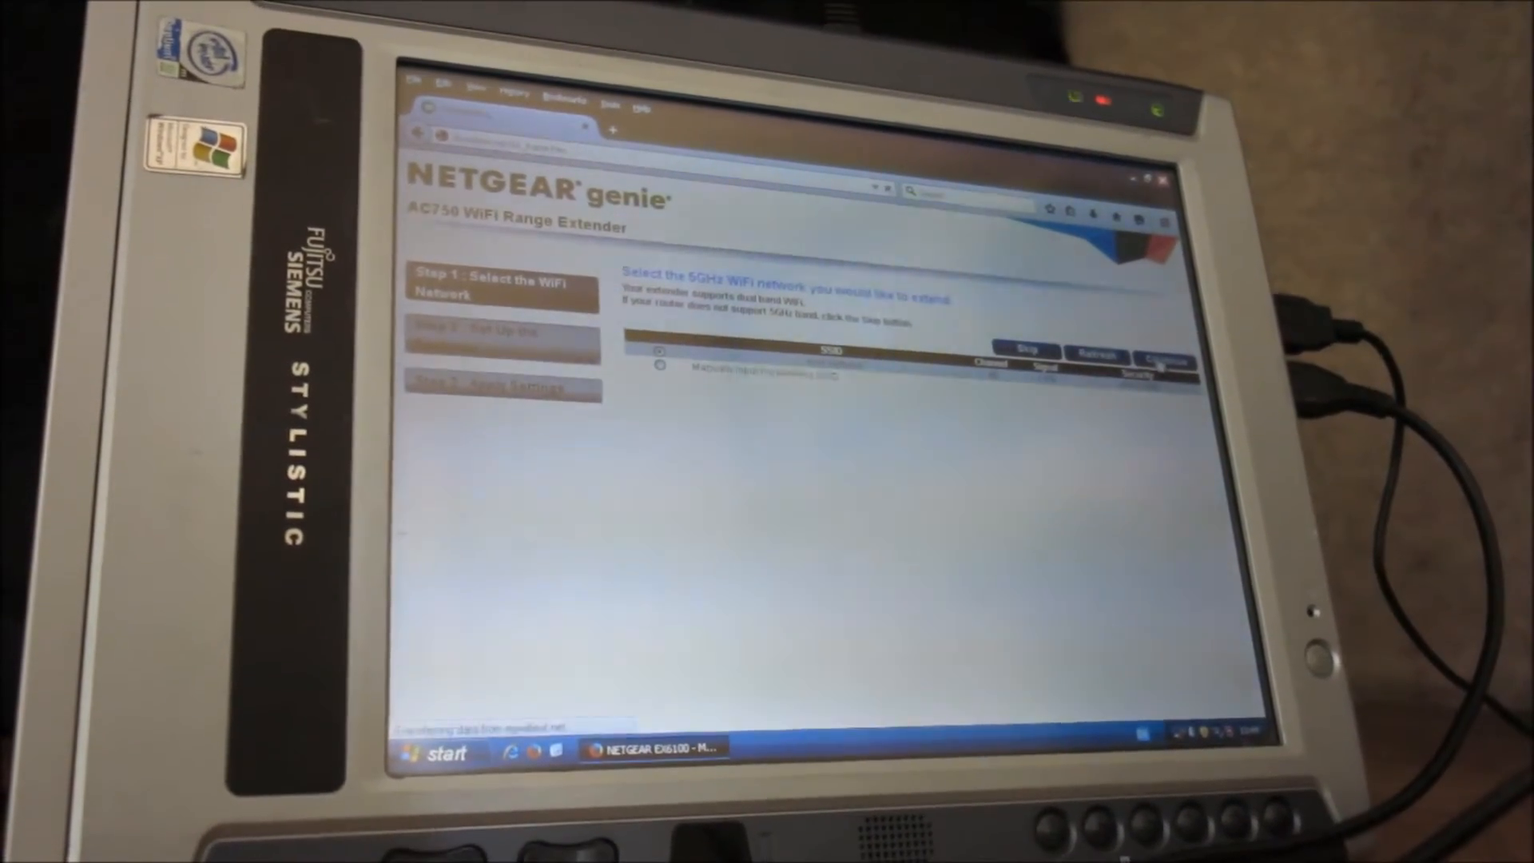
pyautogui.click(1165, 356)
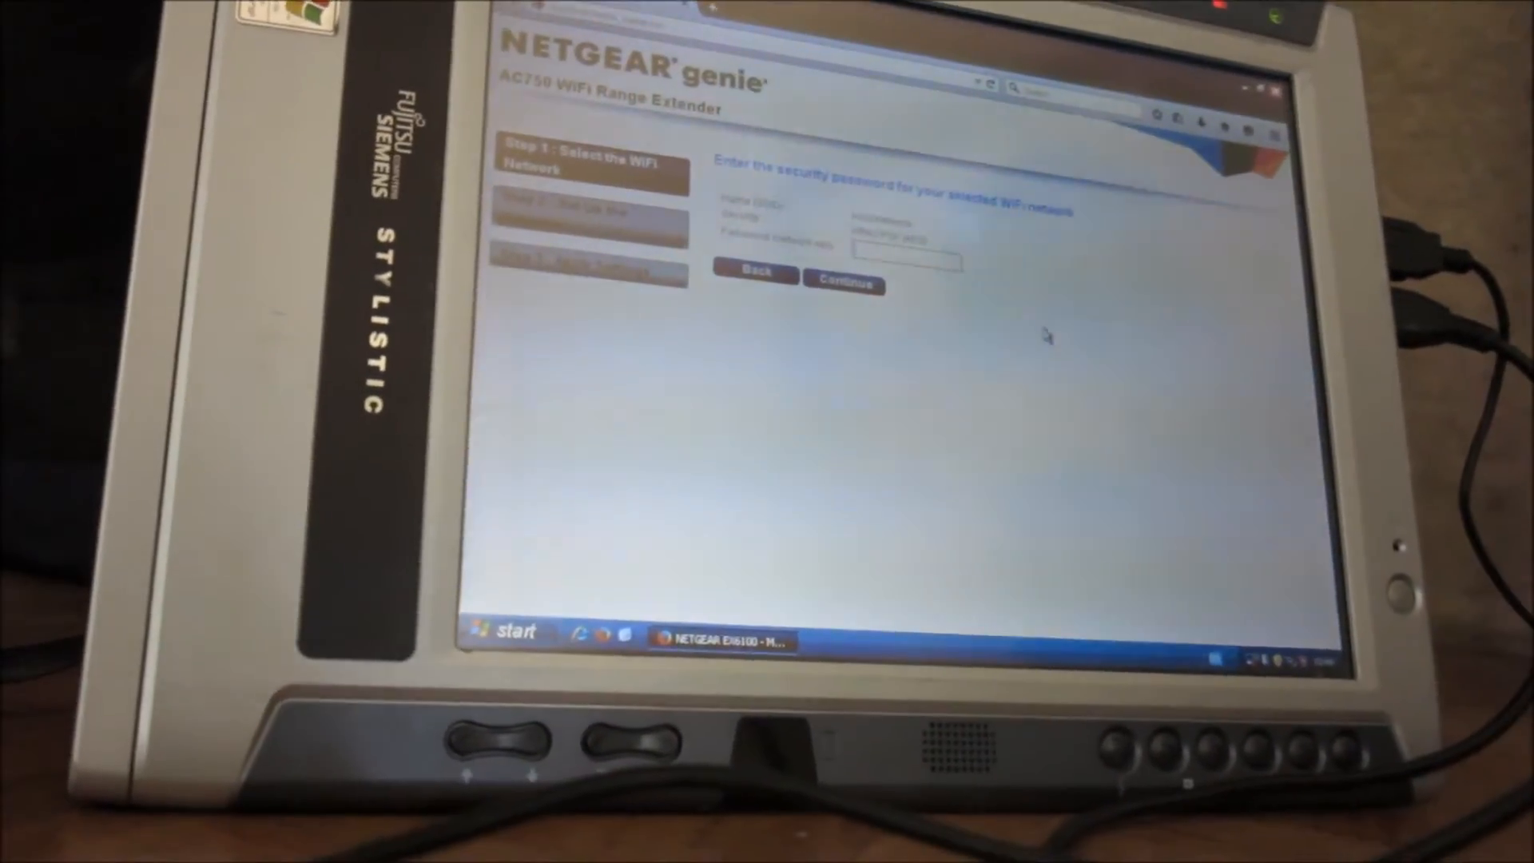
pyautogui.click(842, 285)
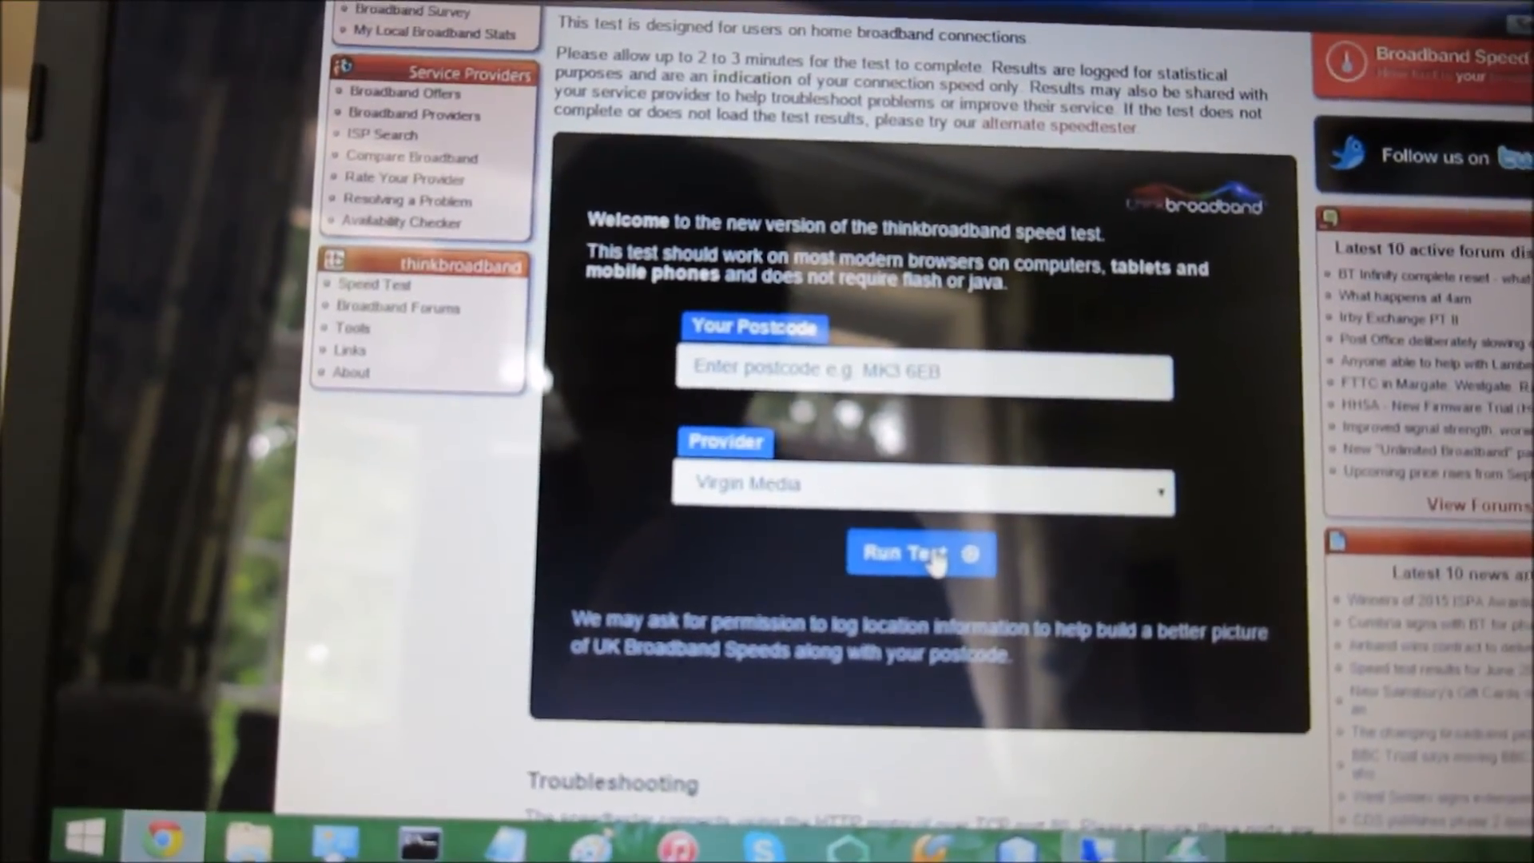
# Step: Start a new speed test, now measuring download near 50.9 Mbps
pyautogui.click(921, 553)
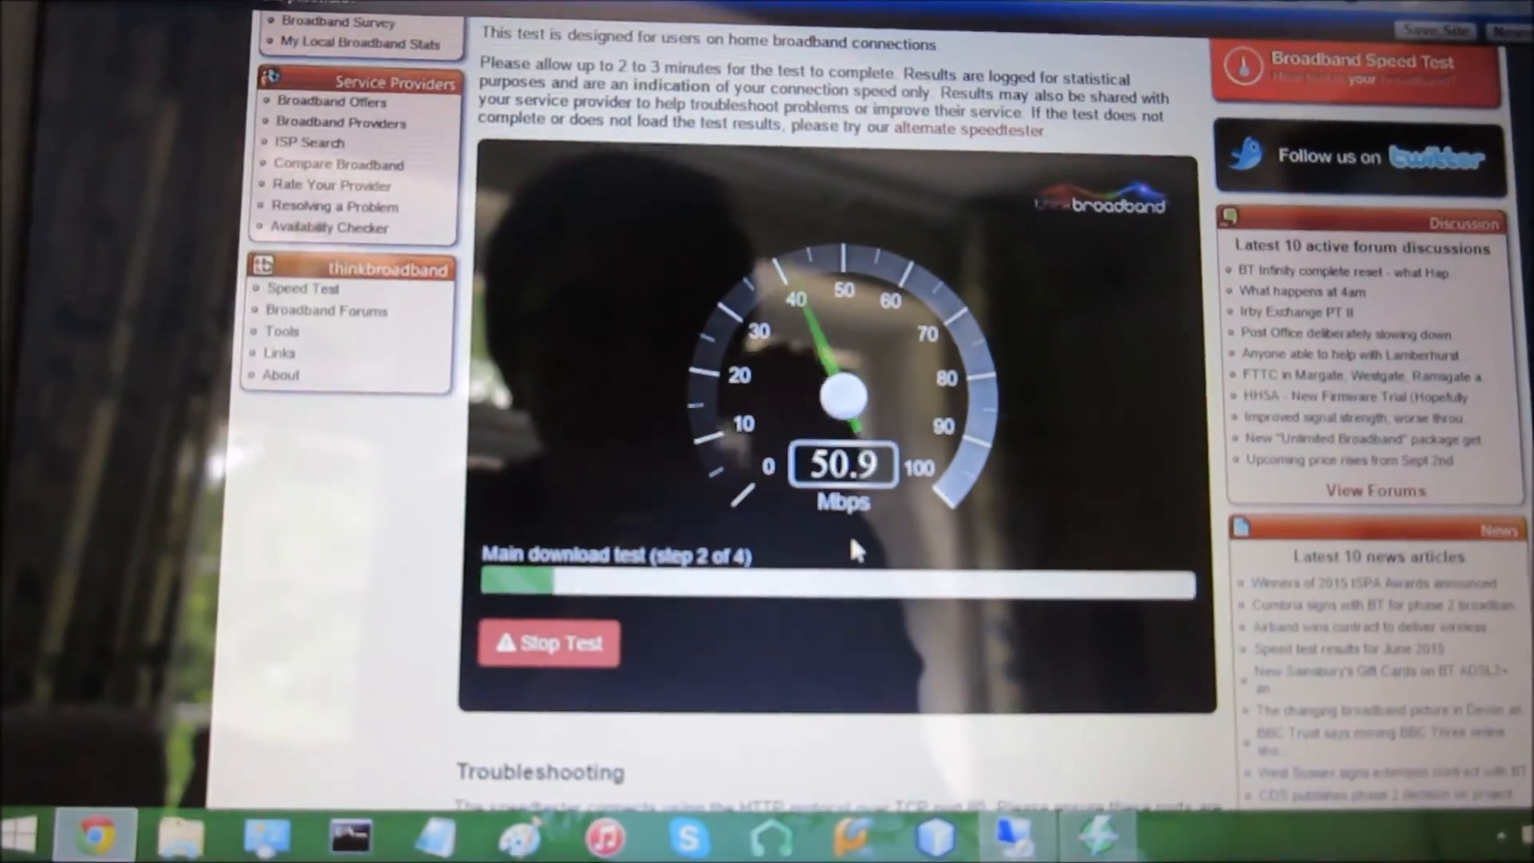